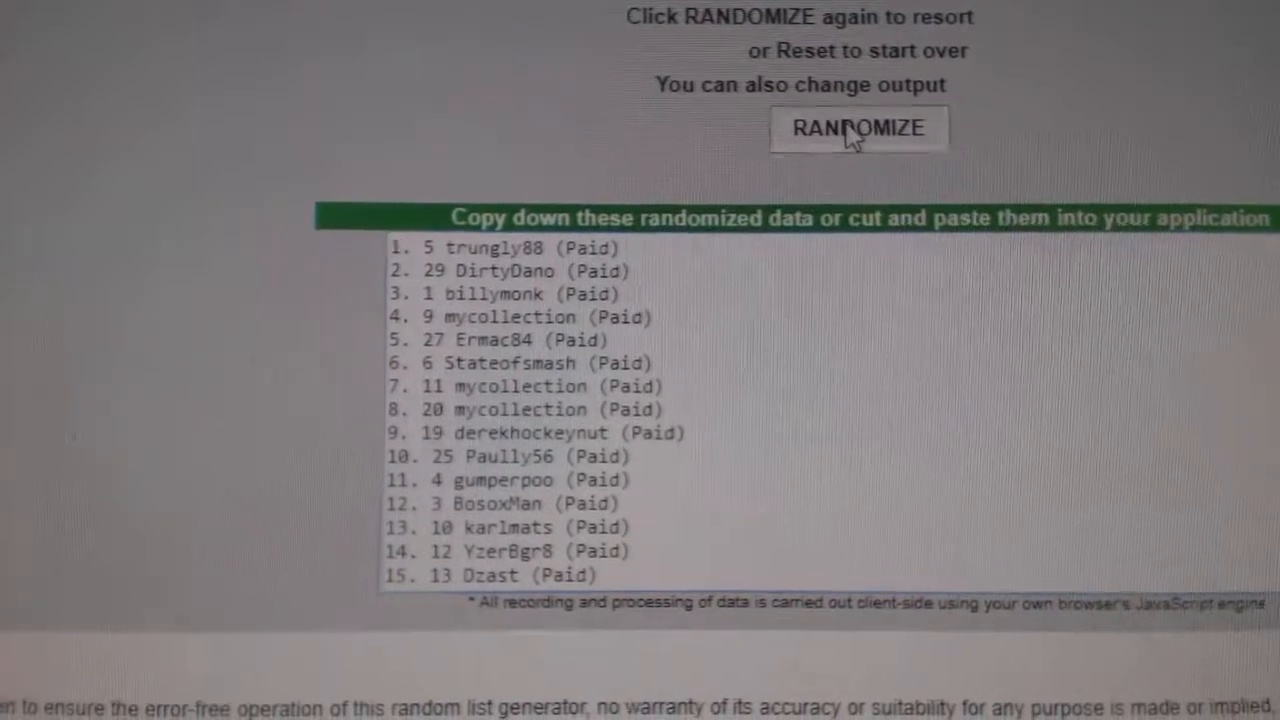
{"action": "left_click", "coordinate": [858, 128]}
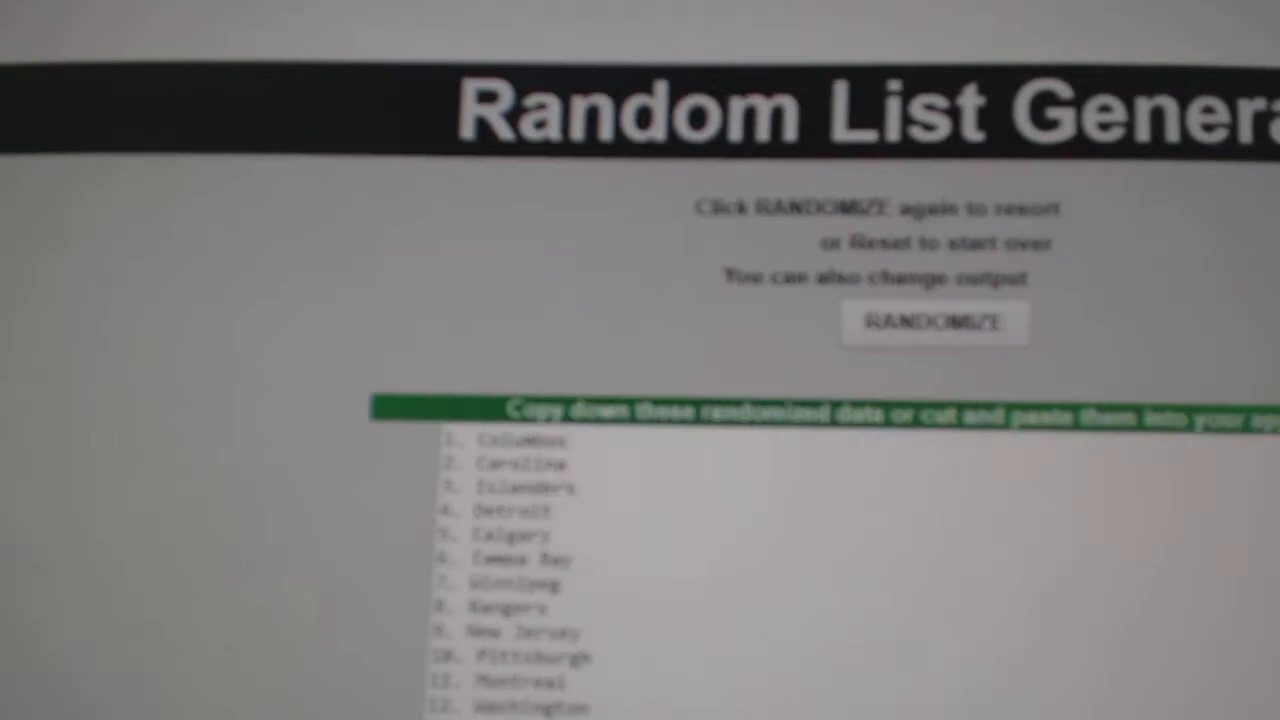
- Shuffle the NHL team list into random order, yielding Columbus, Carolina, Islanders first
{"action": "left_click", "coordinate": [934, 322]}
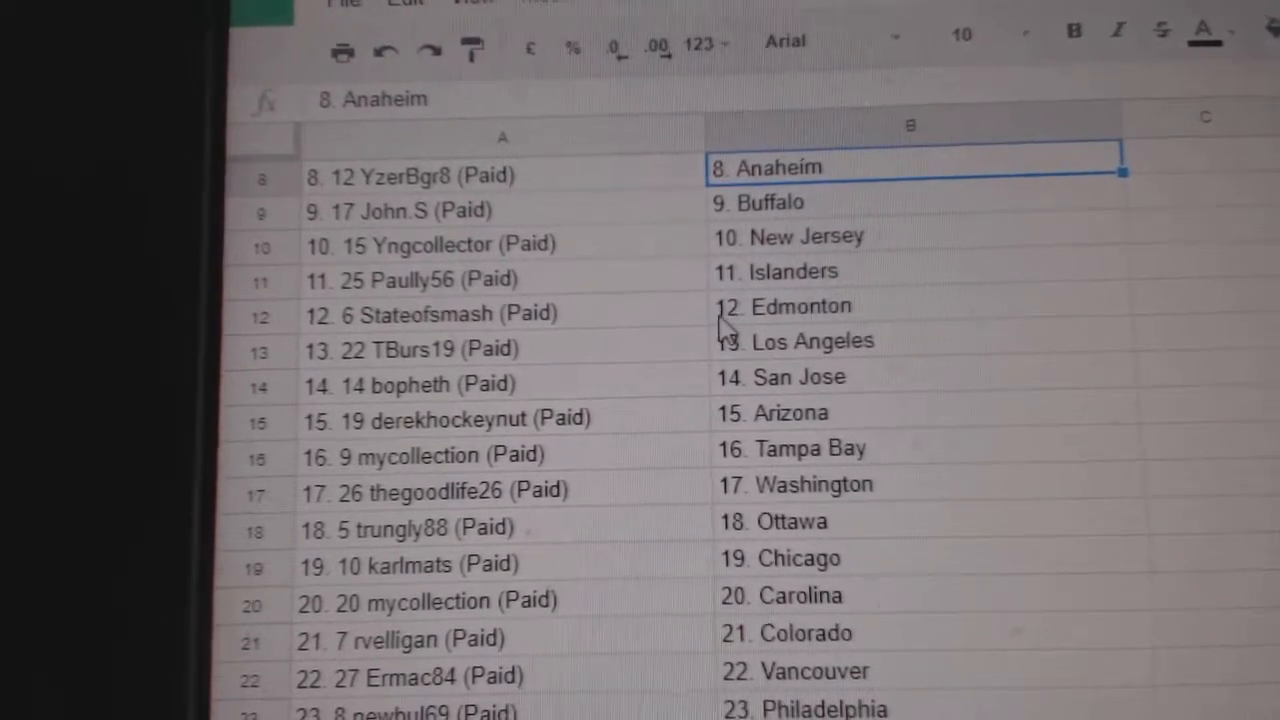
- Scroll through the sheet to review the username–team pairings in columns A and B
{"action": "scroll", "scroll_direction": "down", "scroll_amount": 3}
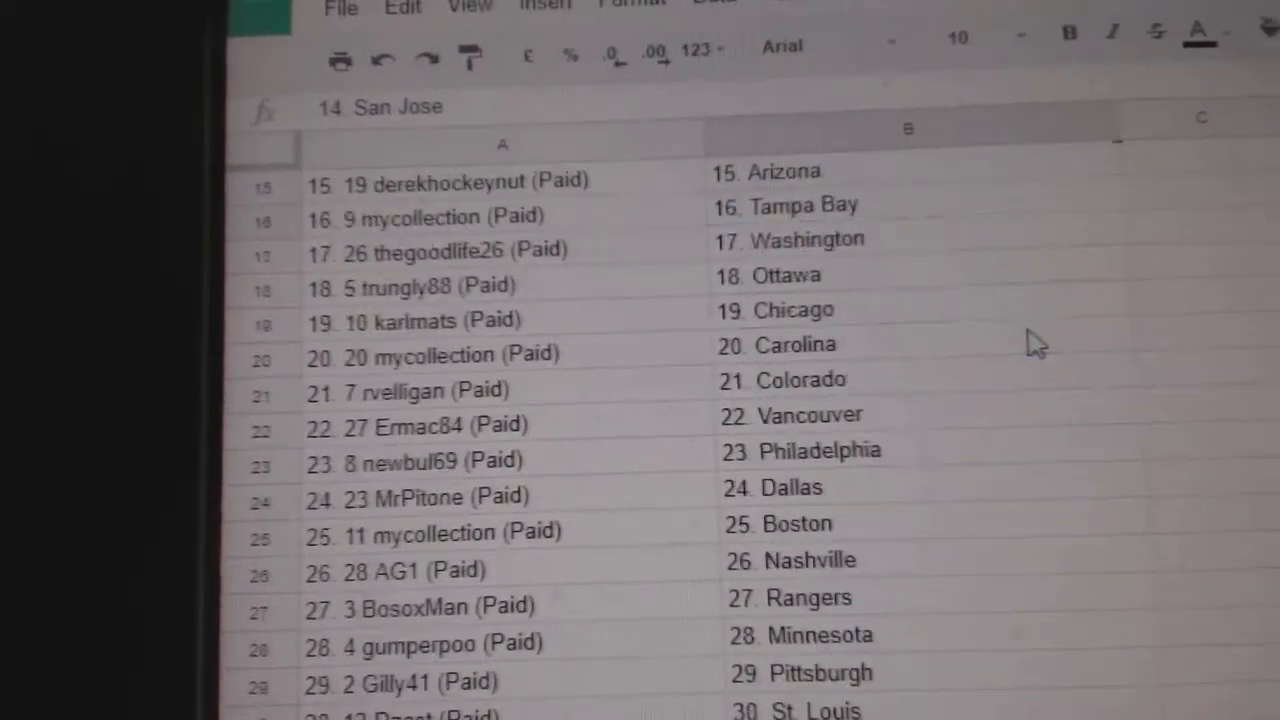
{"action": "scroll", "scroll_direction": "up", "scroll_amount": 3}
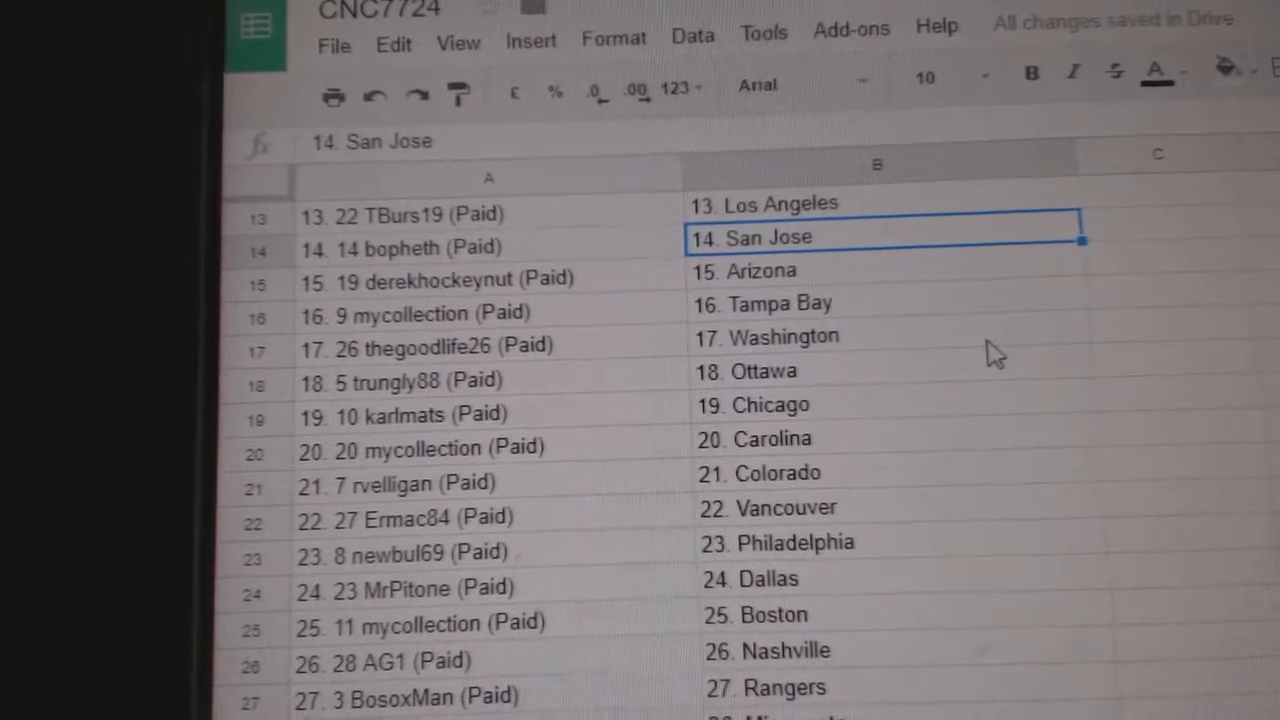